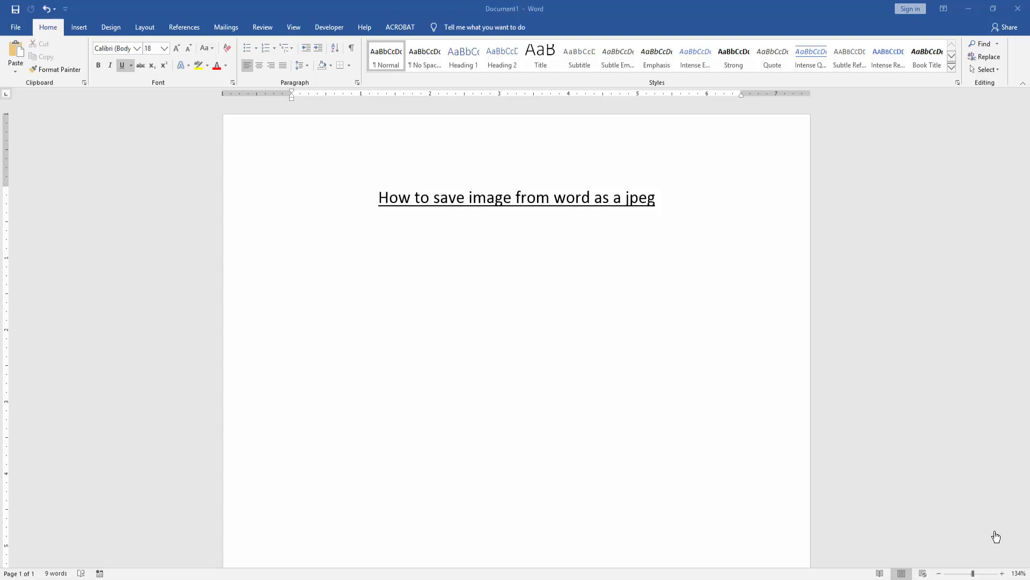
{"action": "mouse_move", "coordinate": [462, 305]}
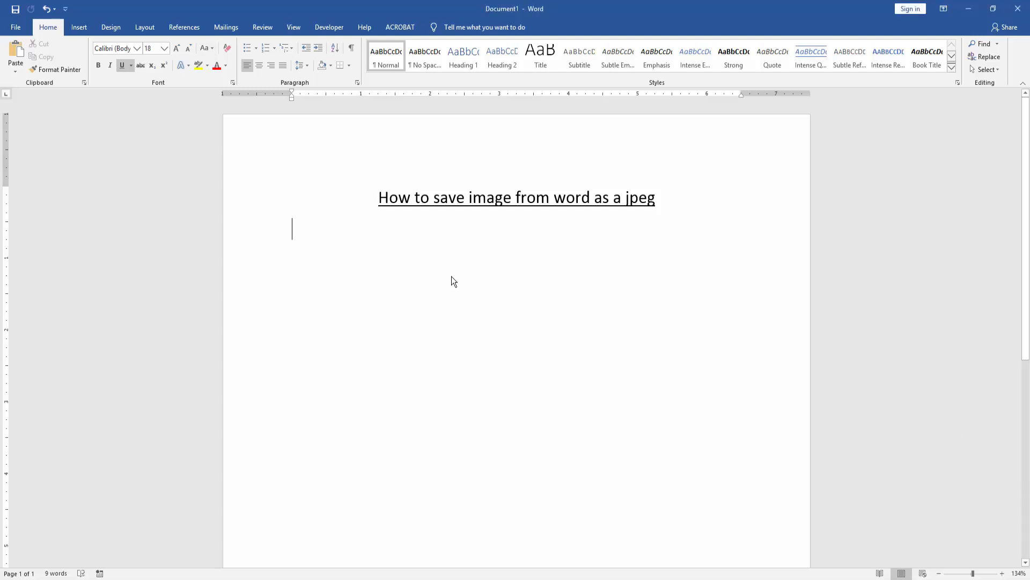
{"action": "mouse_move", "coordinate": [423, 300]}
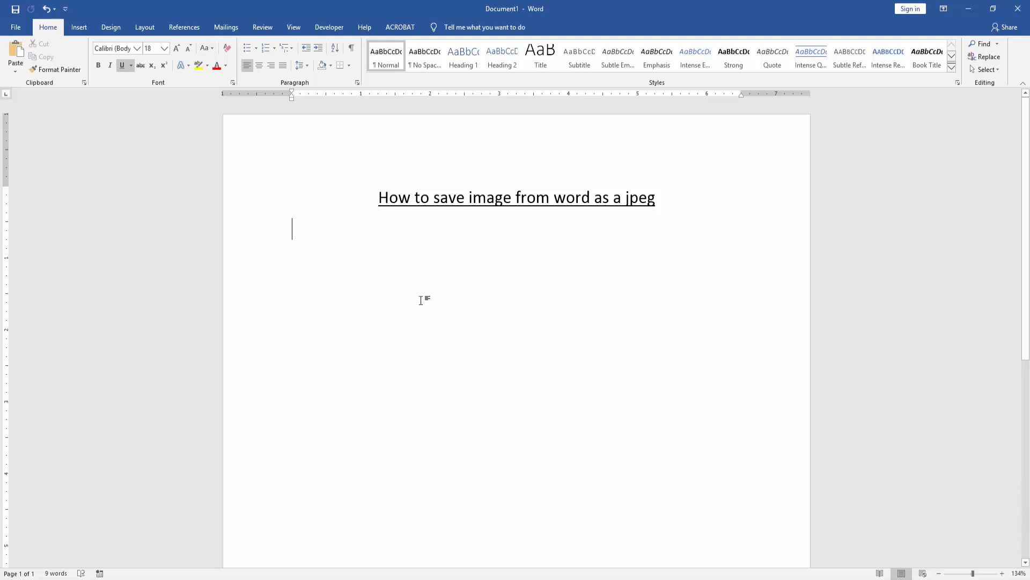
Step: Insert the mi-pham JPEG of the boy in sprinkler spray from the New folder below the title
{"action": "left_click", "coordinate": [78, 26]}
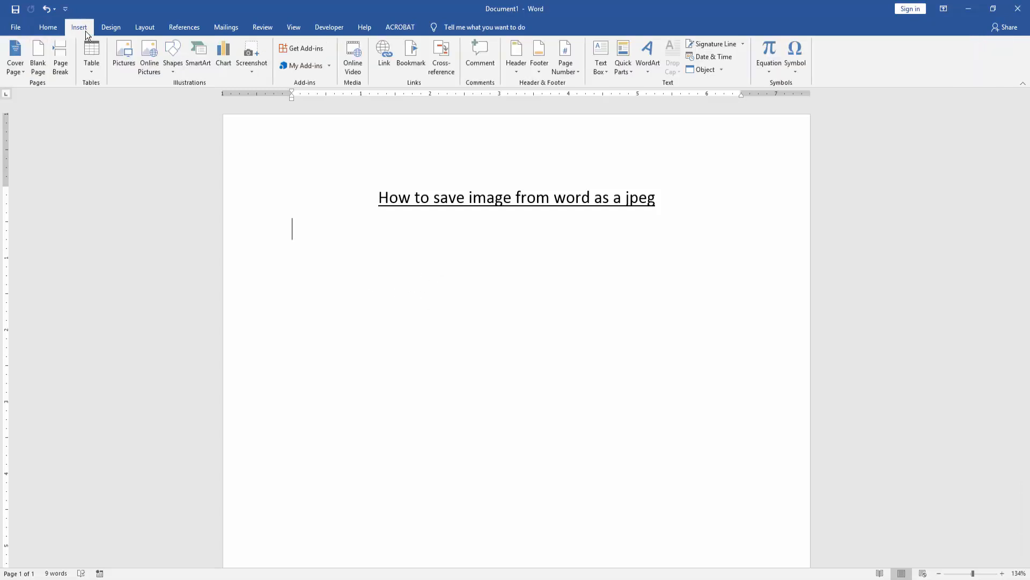
{"action": "left_click", "coordinate": [124, 56]}
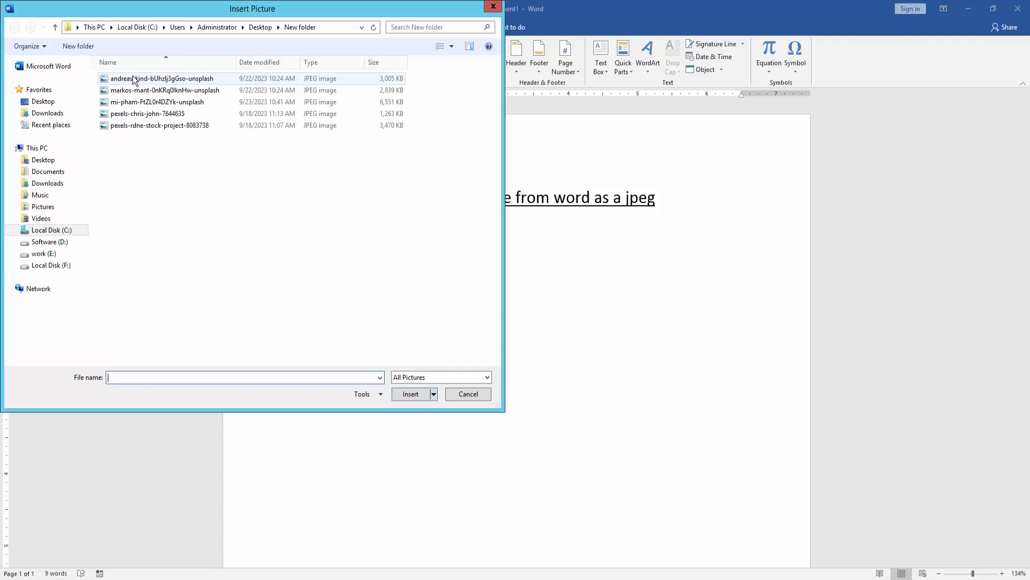
{"action": "left_click", "coordinate": [157, 102]}
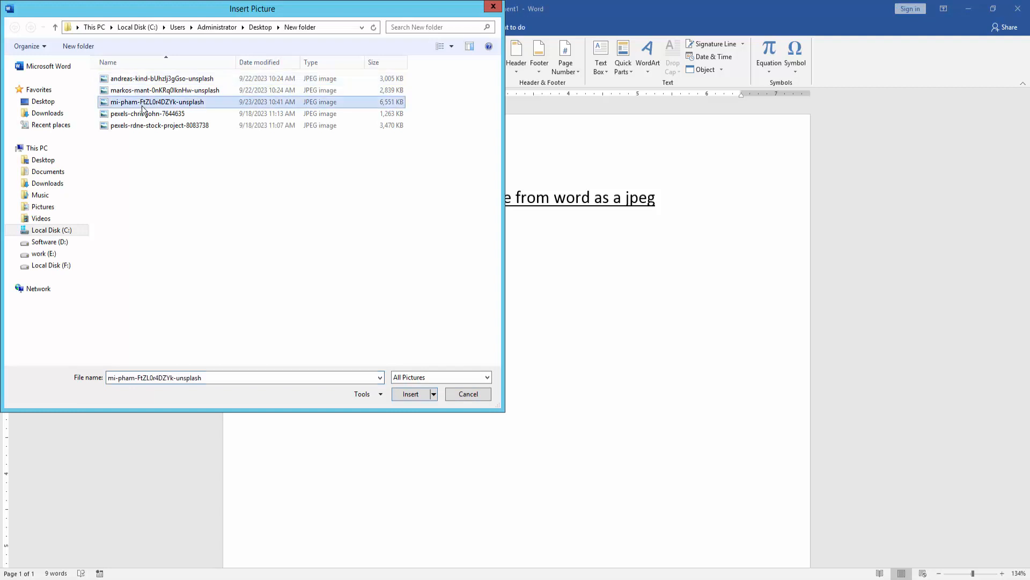
{"action": "left_click", "coordinate": [467, 394]}
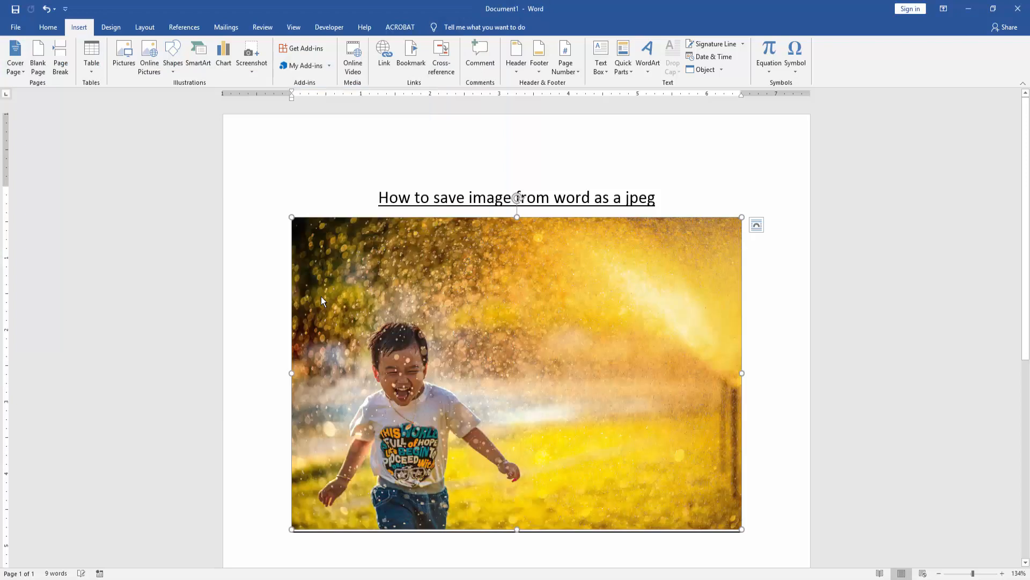
Step: Select the inserted sprinkler photo and bring up its right-click context menu
{"action": "left_click", "coordinate": [516, 372]}
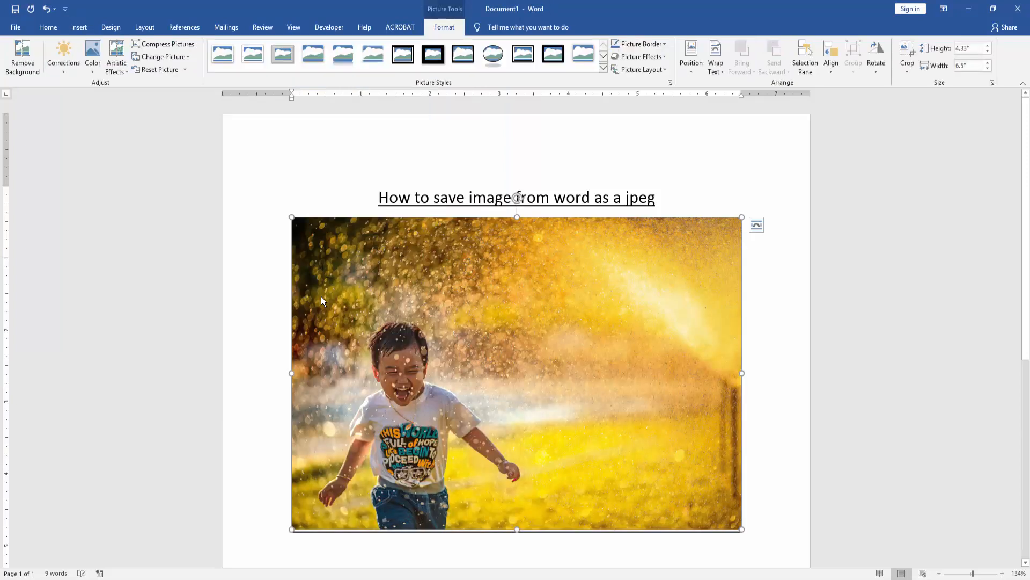
{"action": "mouse_move", "coordinate": [405, 287]}
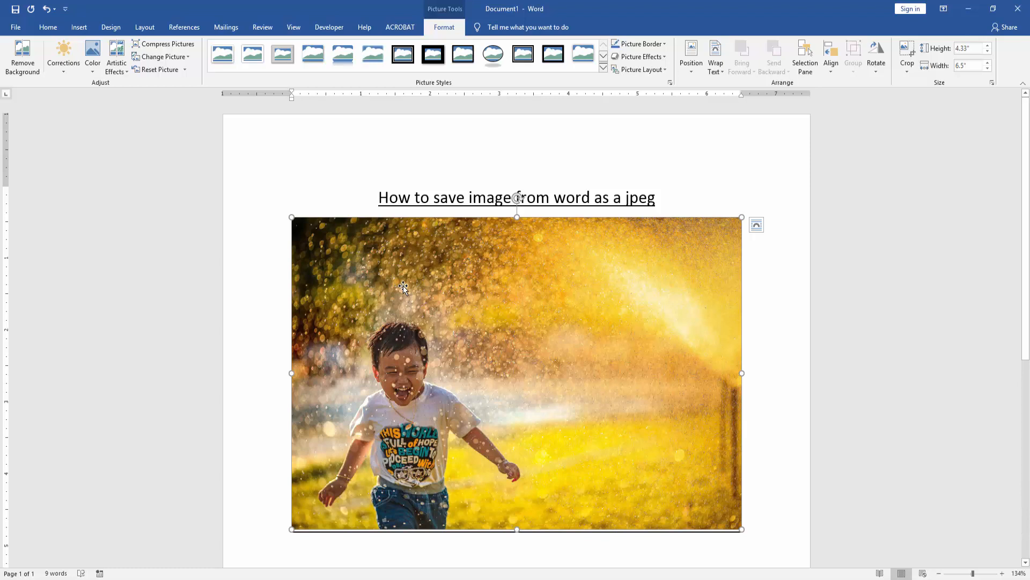
{"action": "right_click", "coordinate": [402, 287]}
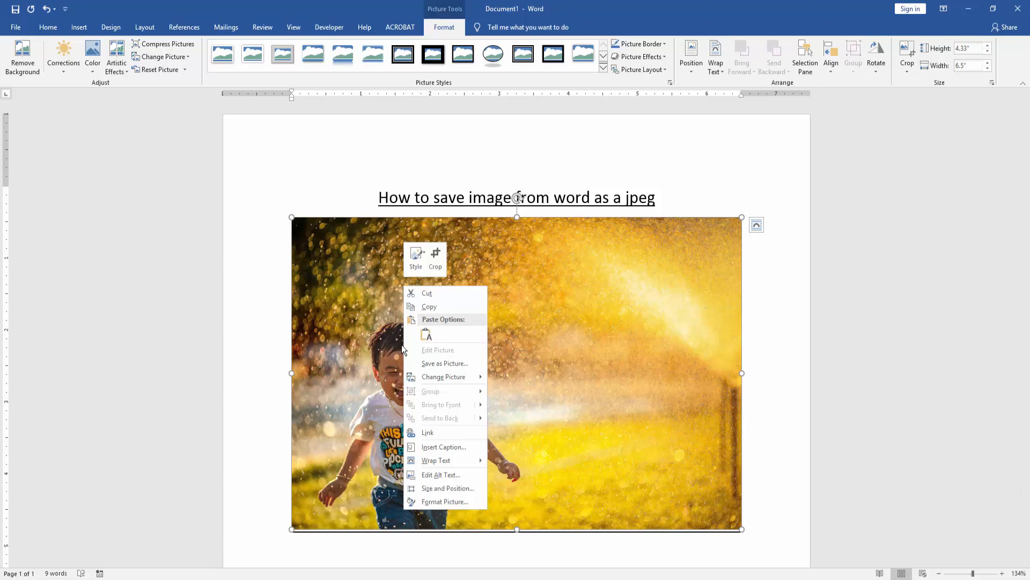
Step: Save the photo to the Desktop as a JPEG File Interchange Format file named 'Picture'
{"action": "left_click", "coordinate": [444, 364]}
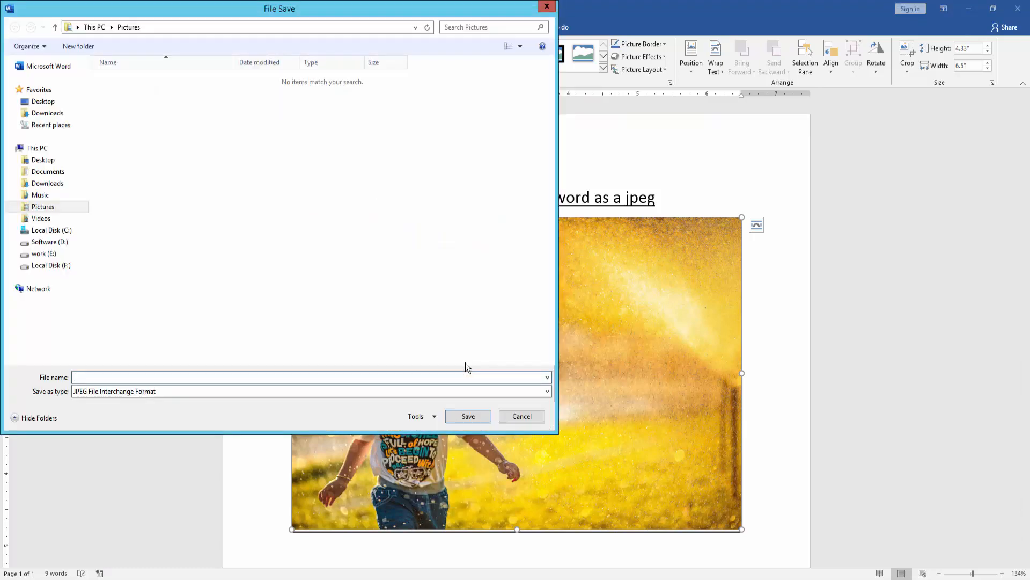
{"action": "mouse_move", "coordinate": [260, 364]}
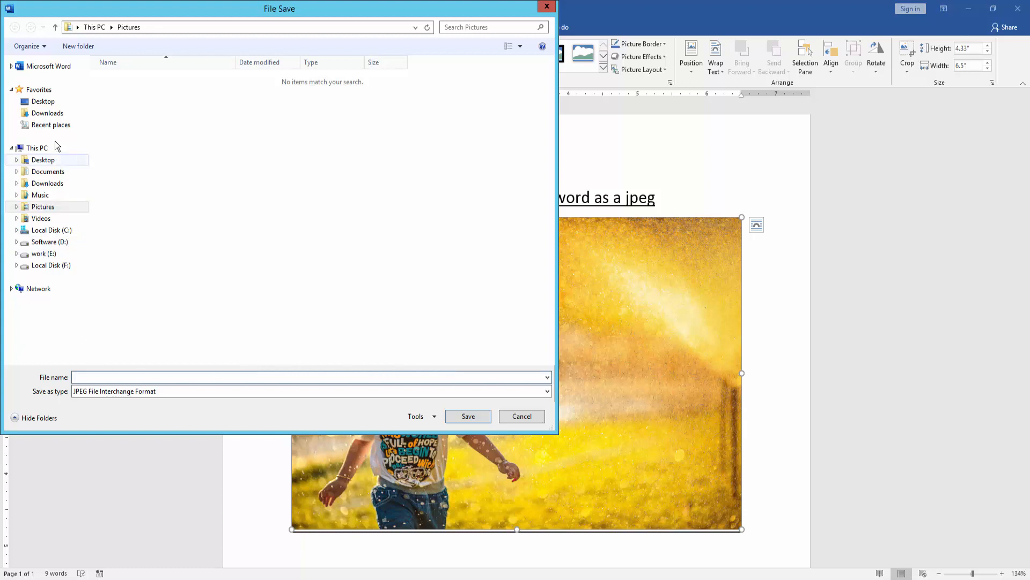
{"action": "left_click", "coordinate": [43, 101]}
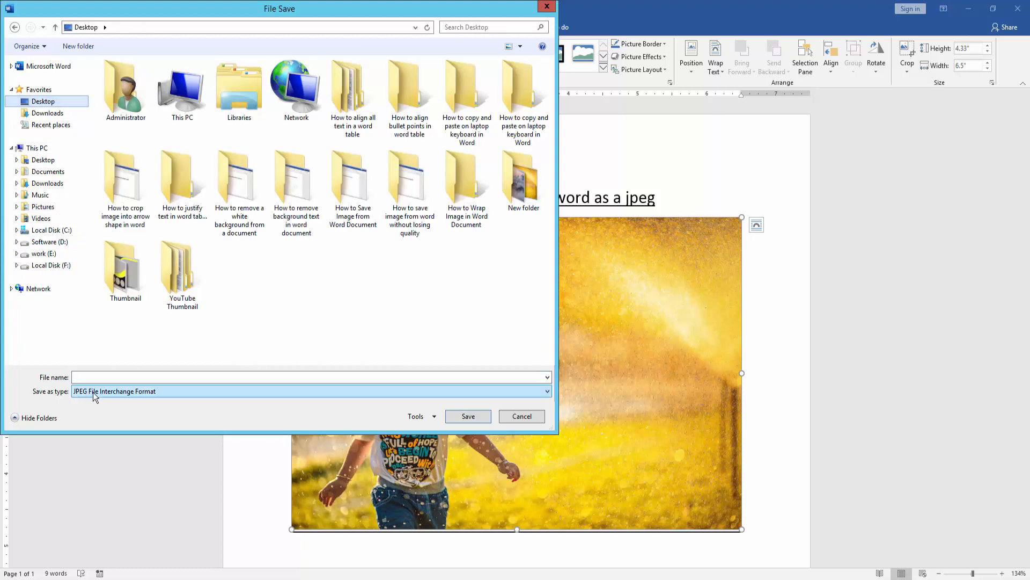
{"action": "left_click", "coordinate": [546, 391]}
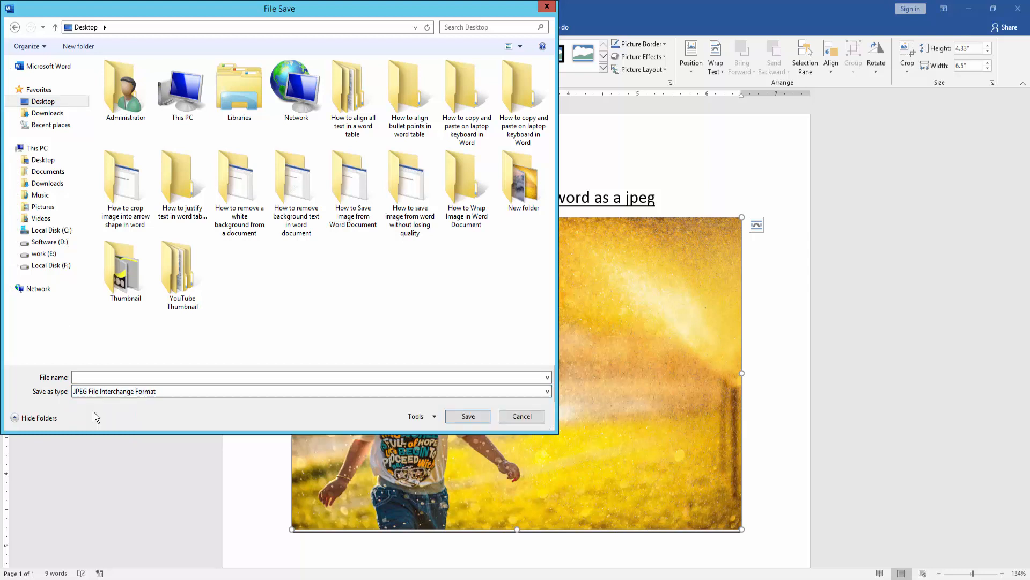
{"action": "left_click", "coordinate": [312, 377]}
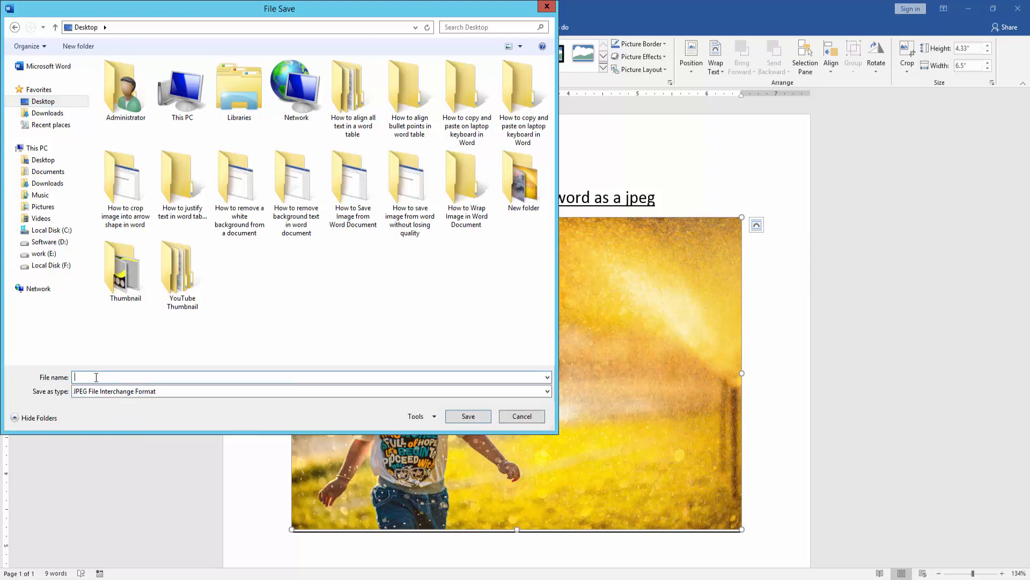
{"action": "type", "text": "Pic"}
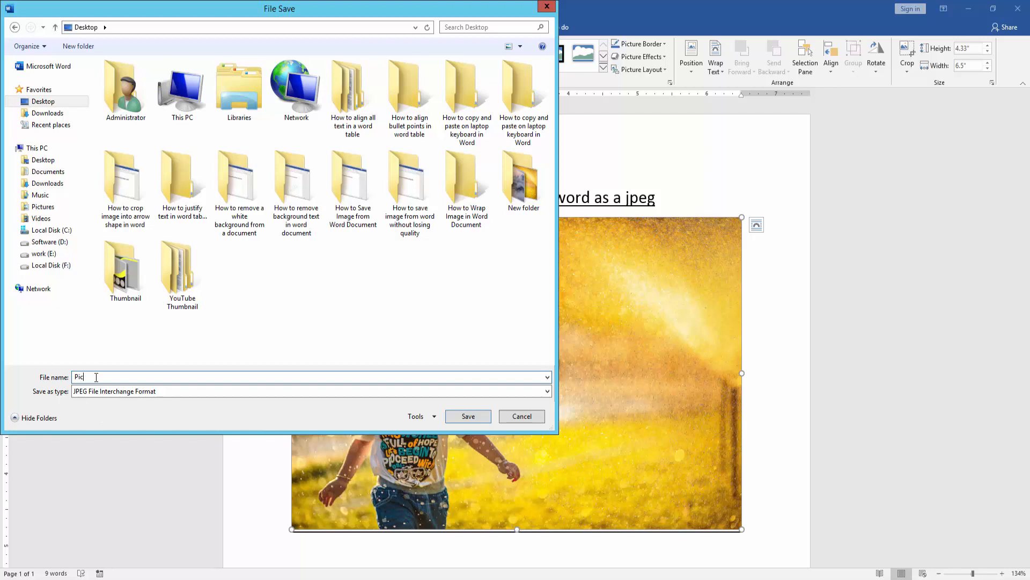
{"action": "type", "text": "ture"}
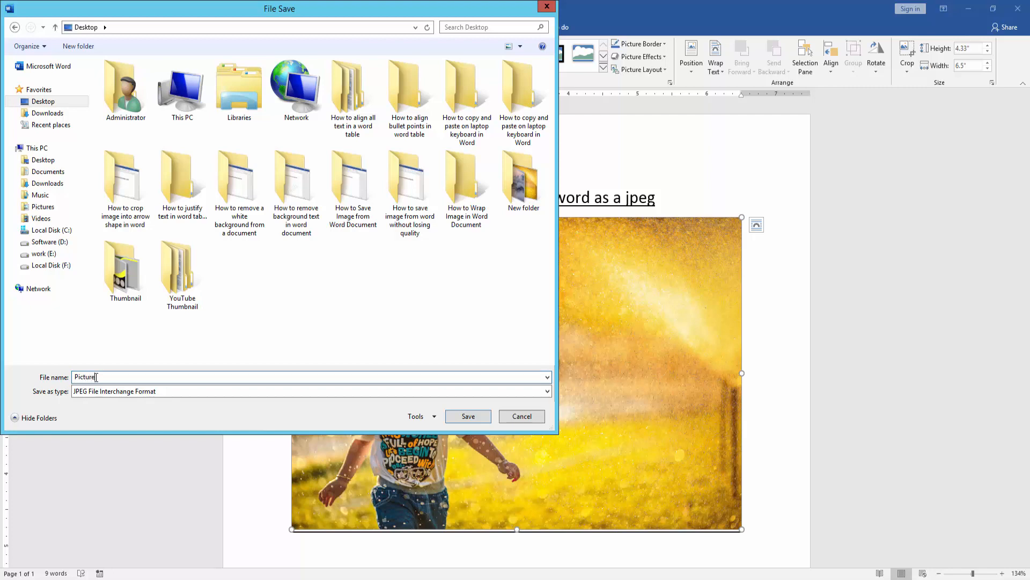
{"action": "left_click", "coordinate": [466, 417]}
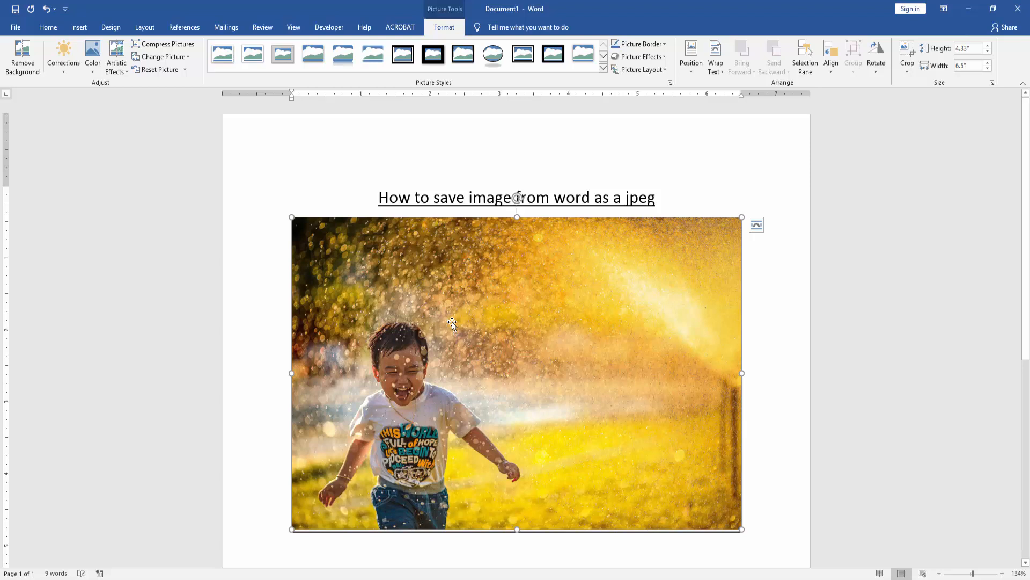
{"action": "left_click", "coordinate": [435, 178]}
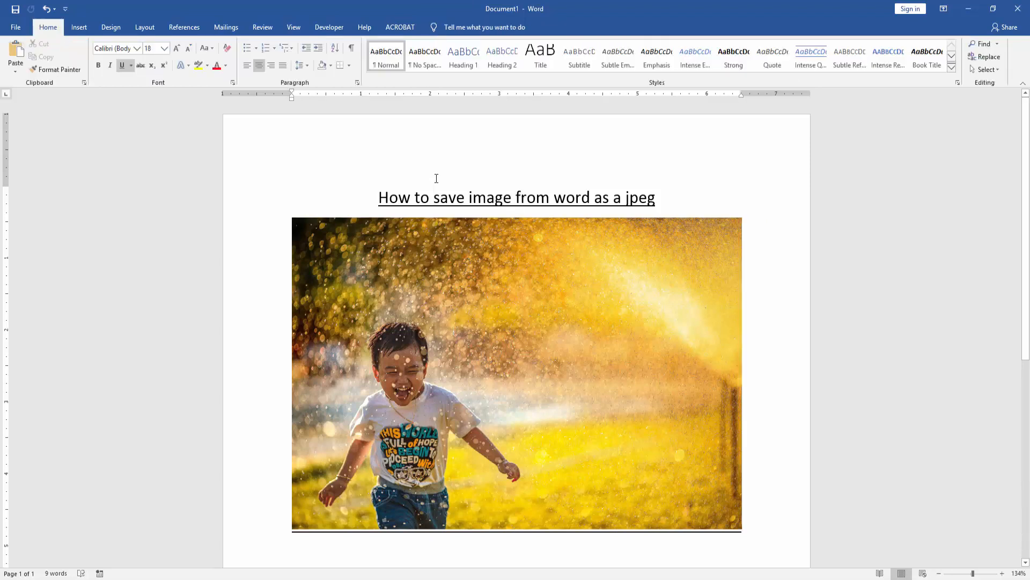
{"action": "left_click", "coordinate": [434, 198]}
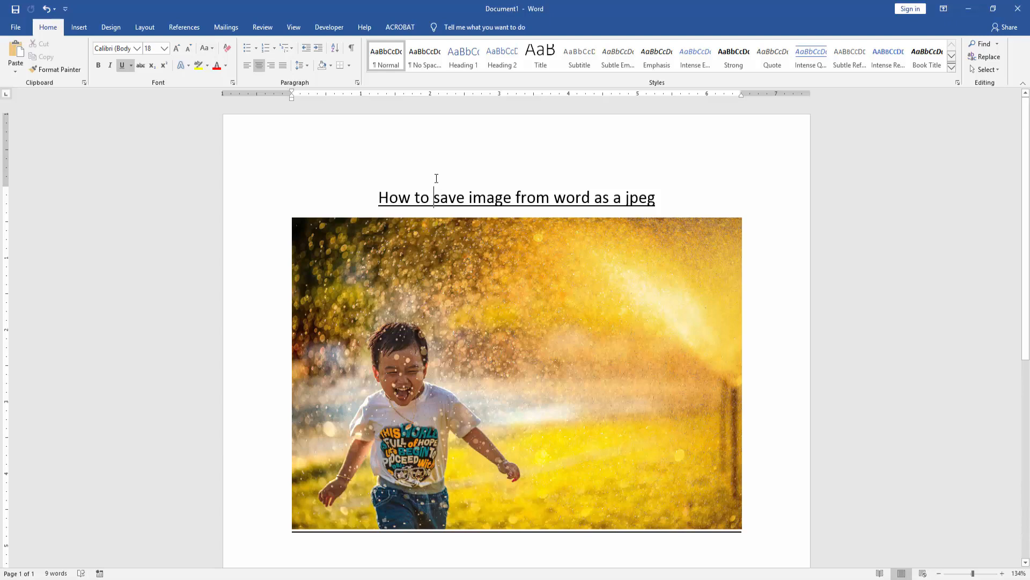